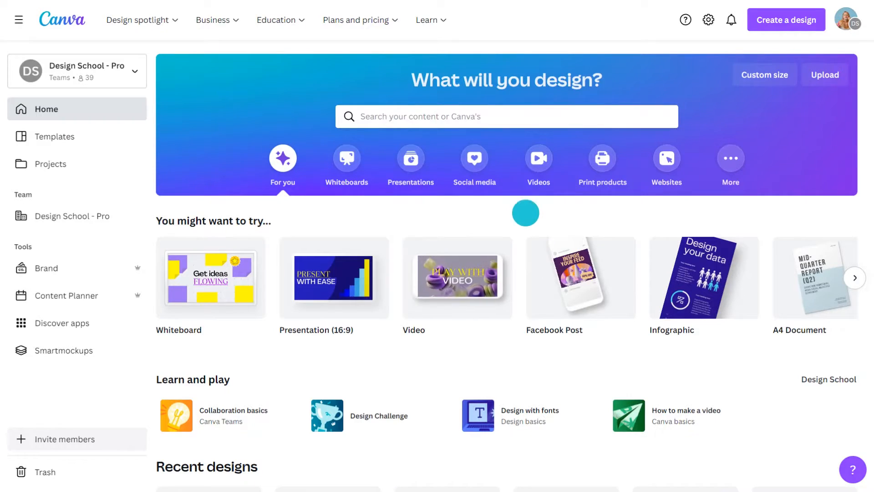
Start a blank video design from a 'video' search on the Canva home page.
{"action": "type", "text": "video"}
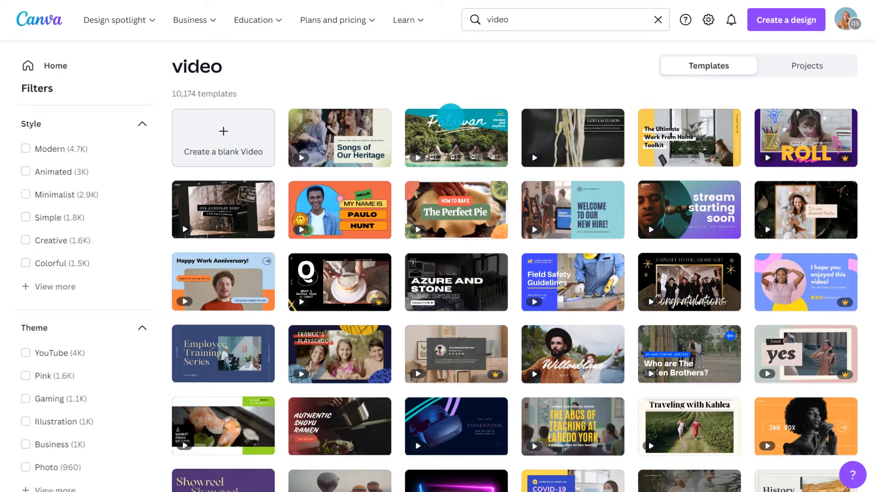
{"action": "left_click", "coordinate": [223, 138]}
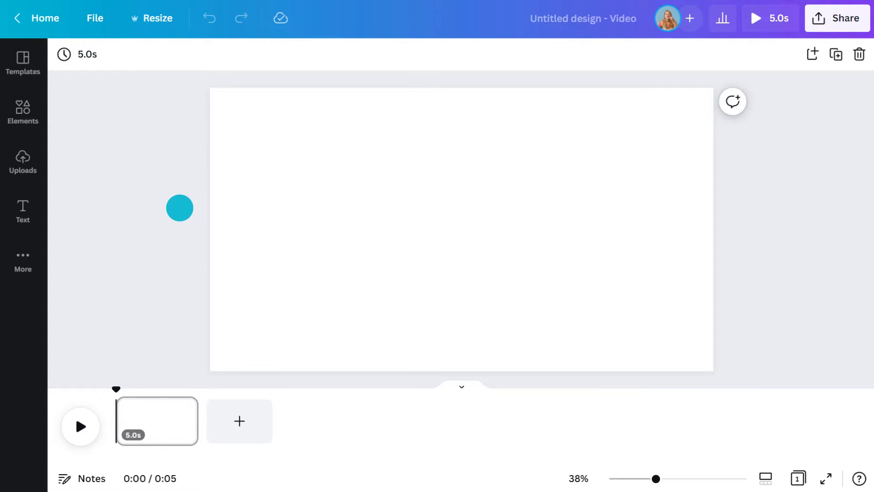
Browse the previously uploaded videos in the Uploads panel.
{"action": "left_click", "coordinate": [22, 161]}
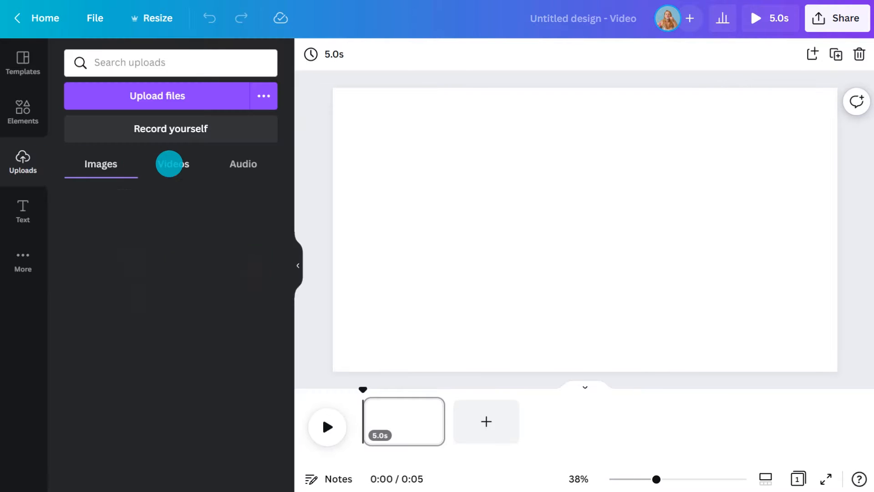
{"action": "left_click", "coordinate": [157, 96]}
{"action": "type", "text": "Video Editor Basics"}
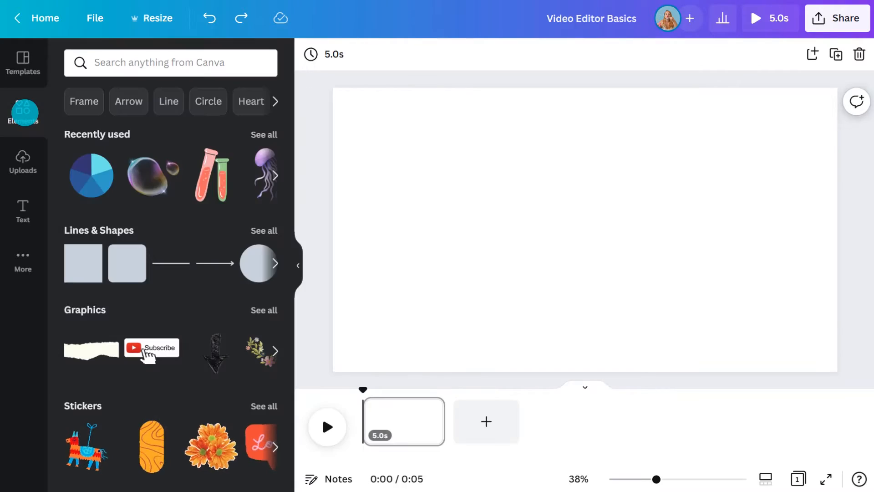
Add the seated yoga instructor clip from the 'yoga' video results to the first scene.
{"action": "type", "text": "yoga"}
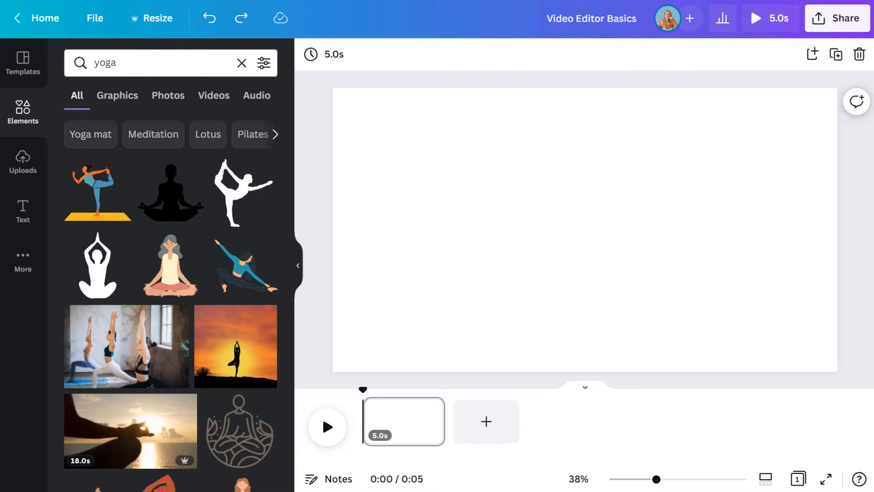
{"action": "left_click", "coordinate": [214, 95]}
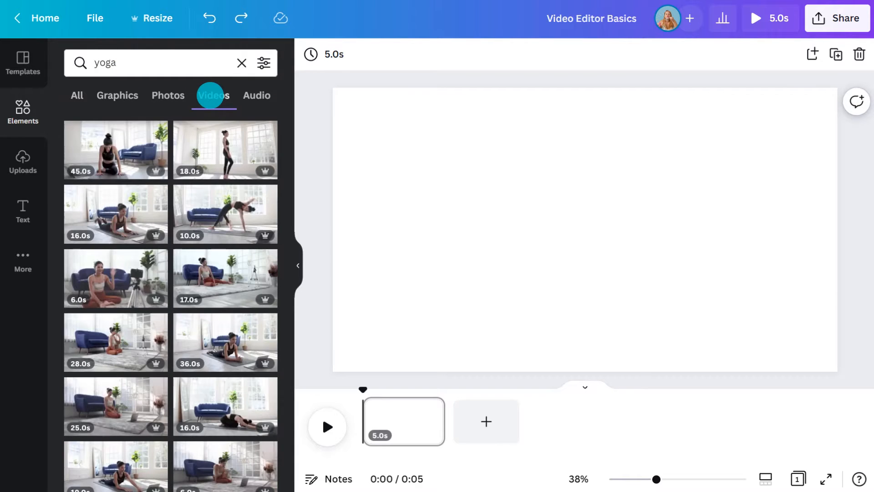
{"action": "left_click", "coordinate": [115, 278]}
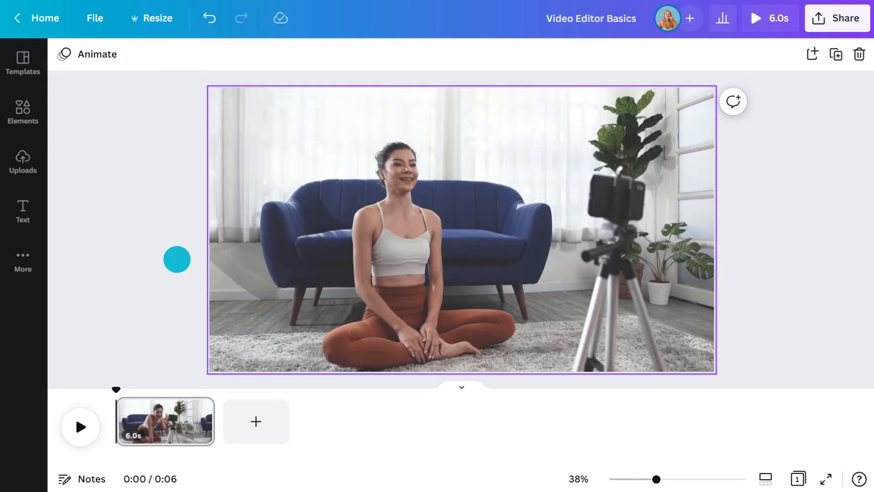
{"action": "left_click", "coordinate": [22, 211]}
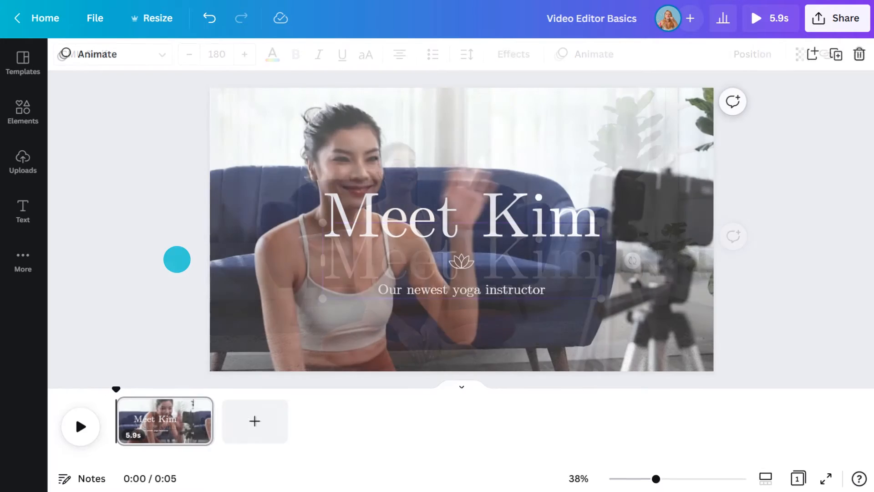
Add the Meet Kim title and four more yoga clips as timeline pages.
{"action": "left_click", "coordinate": [79, 427]}
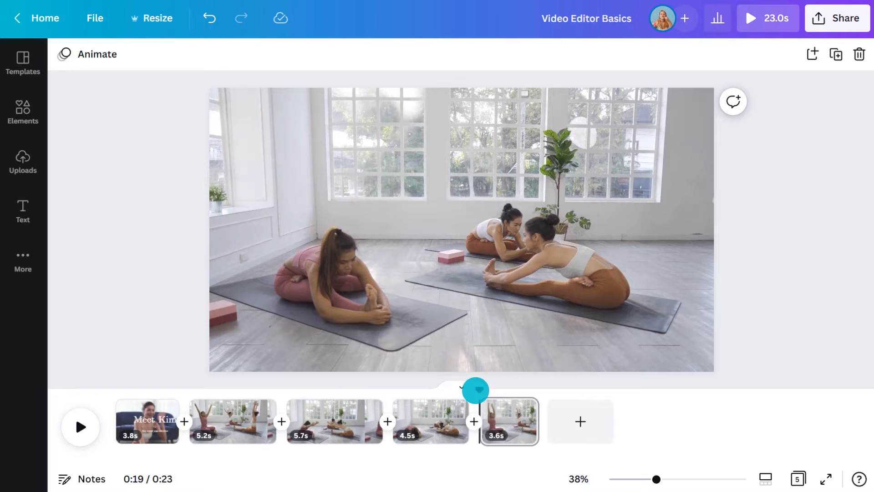
Post the comment 'bringing hands to toes' on the third, seated-stretch scene.
{"action": "left_click", "coordinate": [334, 421]}
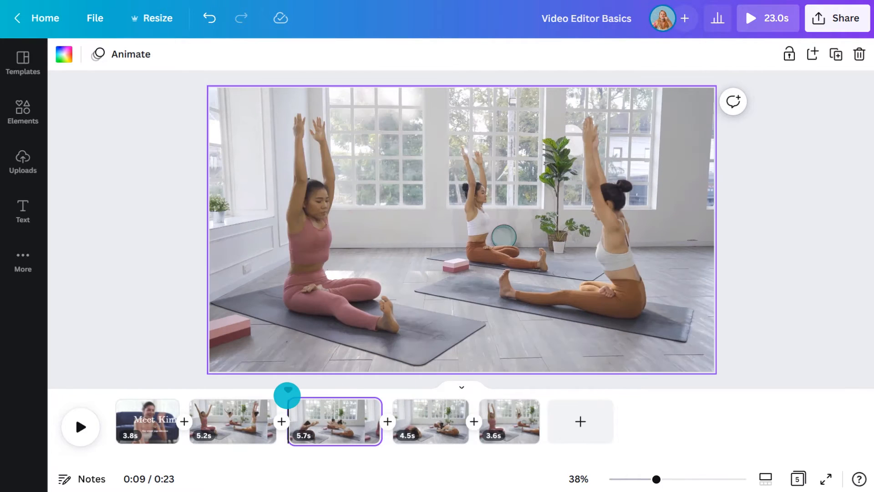
{"action": "left_click", "coordinate": [734, 101]}
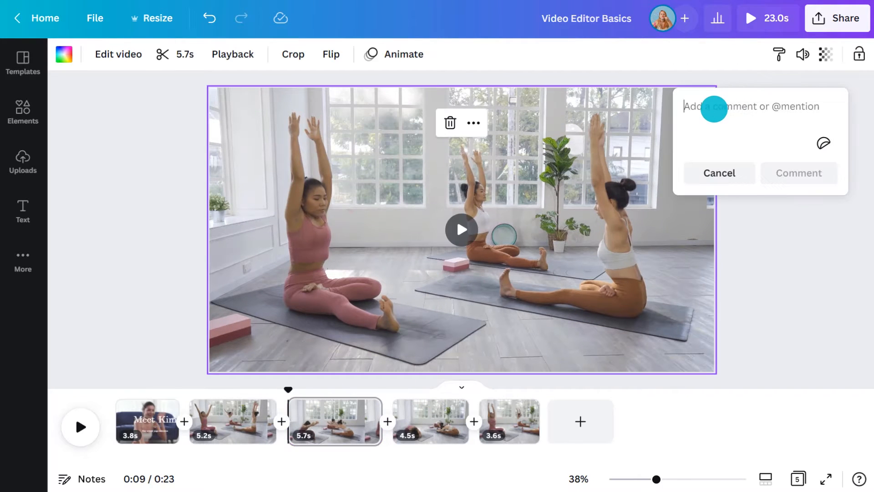
{"action": "type", "text": "bringing hands to toes"}
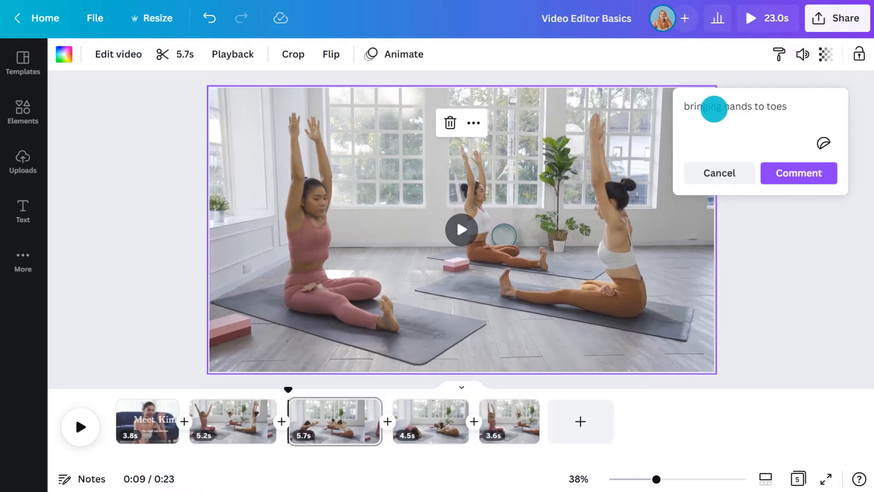
{"action": "left_click", "coordinate": [798, 173]}
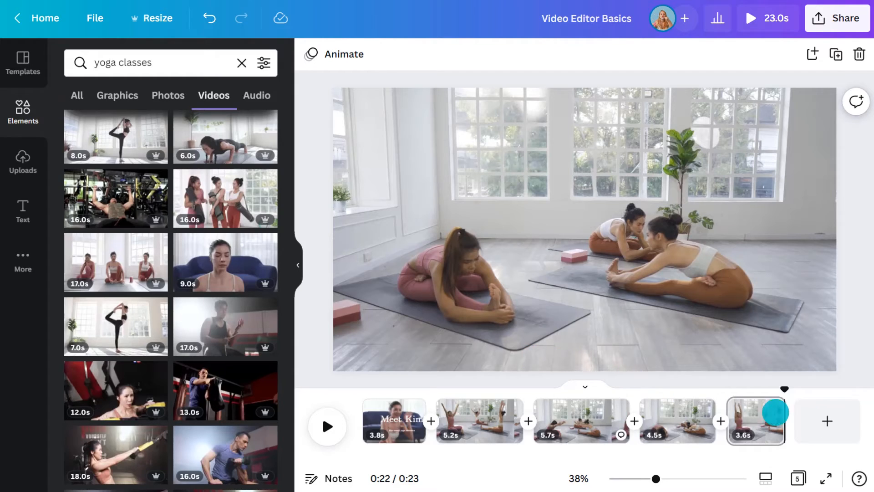
Add the three-women-with-mats clip as a new scene and enlarge it to fill the page.
{"action": "left_click", "coordinate": [827, 420]}
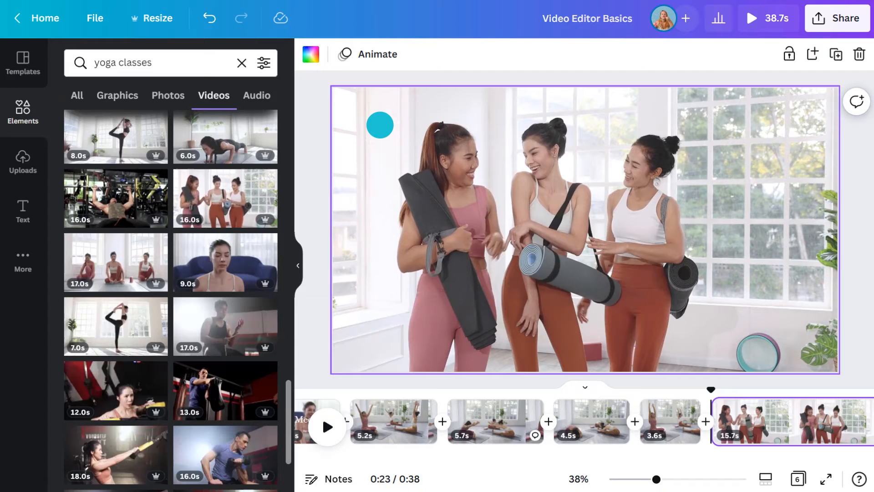
{"action": "left_click", "coordinate": [834, 421]}
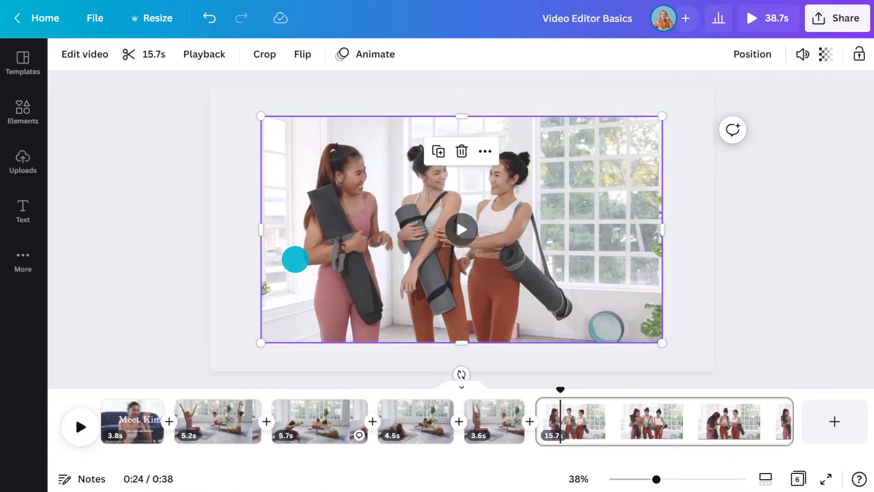
{"action": "left_click_drag", "start_coordinate": [295, 259], "coordinate": [260, 114]}
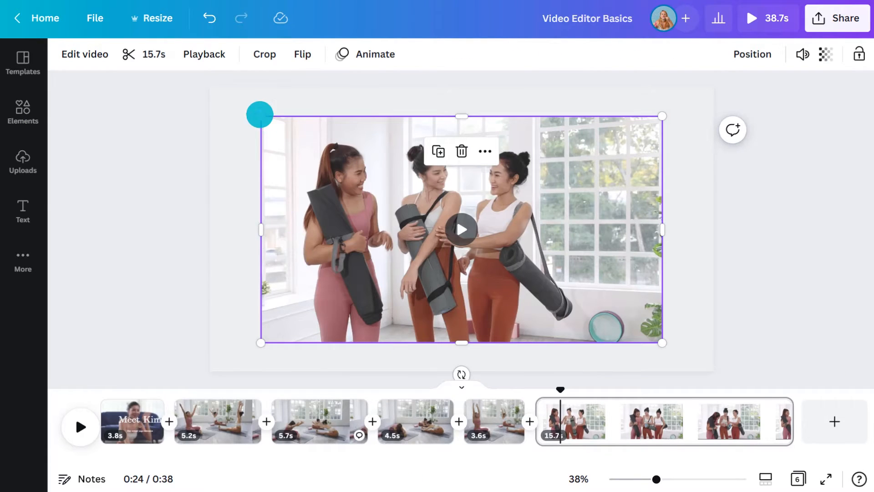
{"action": "left_click_drag", "start_coordinate": [261, 115], "coordinate": [211, 87]}
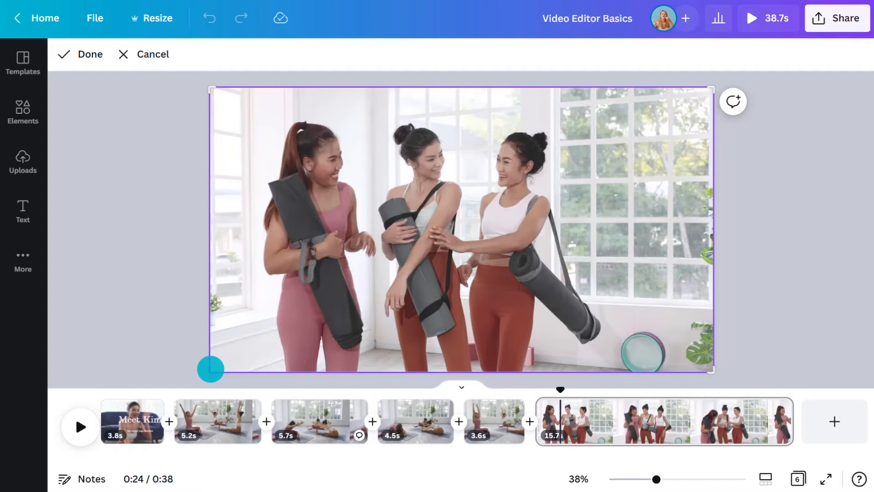
{"action": "left_click_drag", "start_coordinate": [210, 369], "coordinate": [260, 310]}
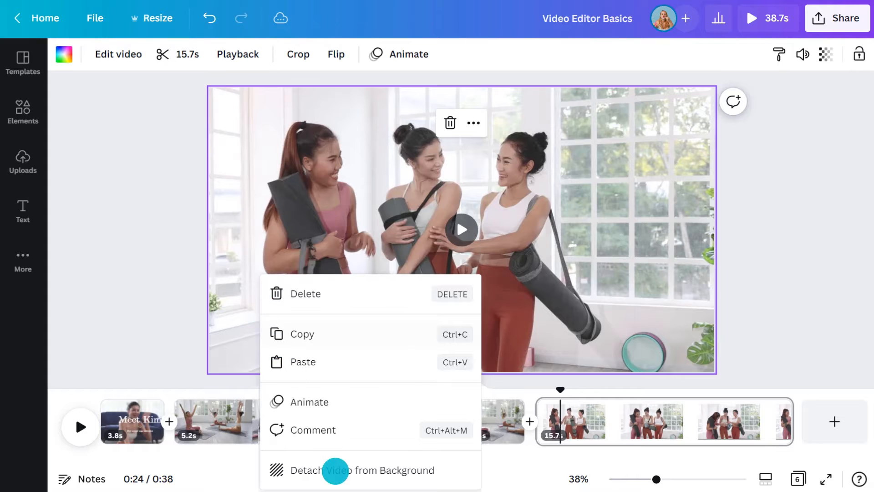
Detach the mat clip from the background, fit it to the right half, and type 'Kim will be de…'.
{"action": "left_click", "coordinate": [361, 470]}
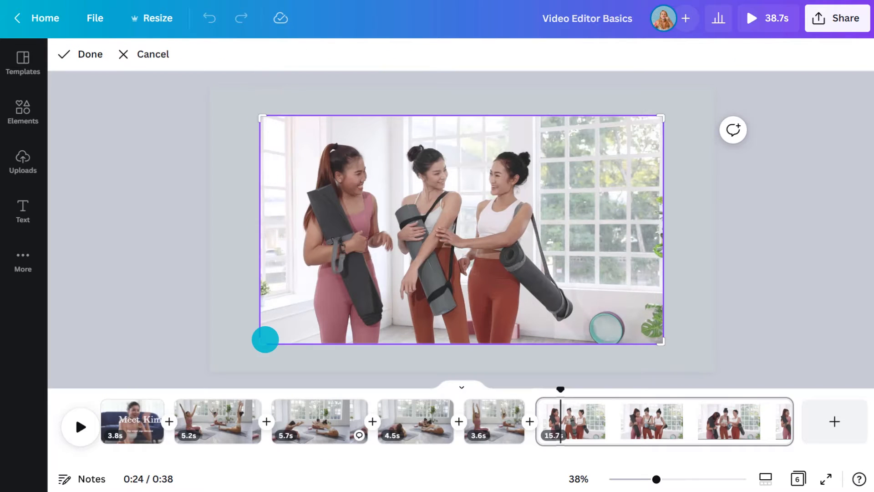
{"action": "left_click", "coordinate": [89, 54]}
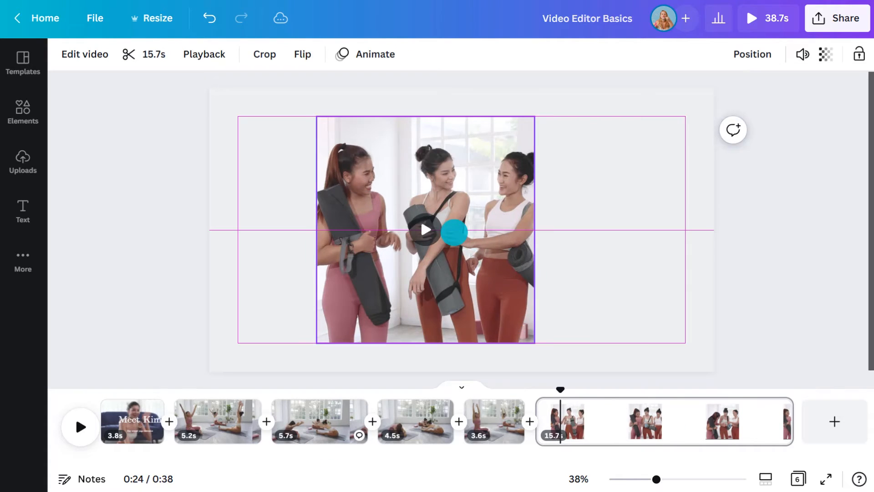
{"action": "left_click_drag", "start_coordinate": [454, 231], "coordinate": [449, 366]}
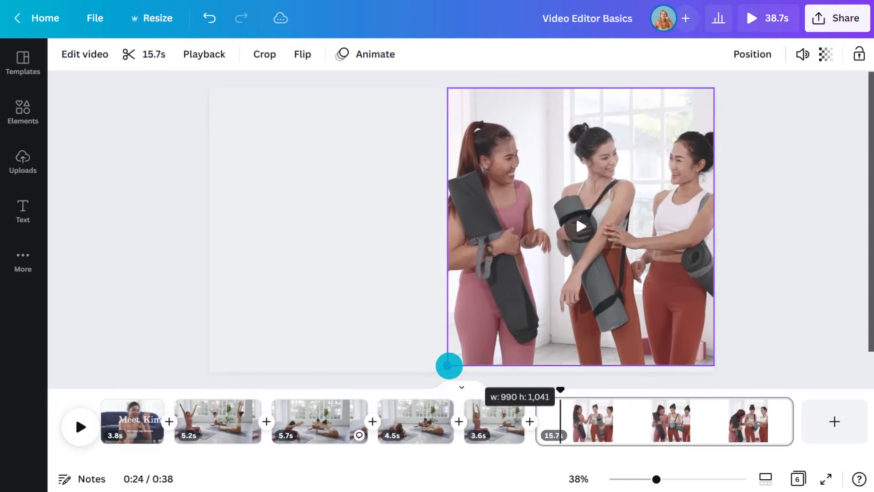
{"action": "left_click_drag", "start_coordinate": [449, 367], "coordinate": [443, 372]}
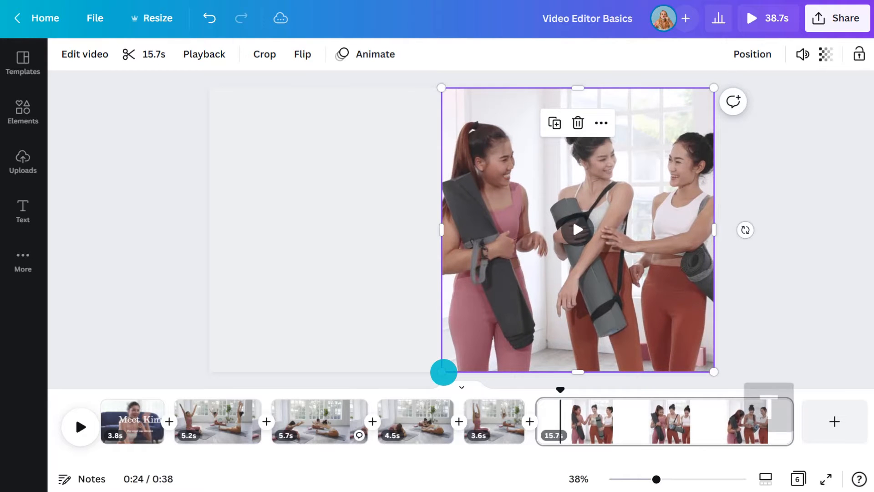
{"action": "type", "text": "Kim will be de"}
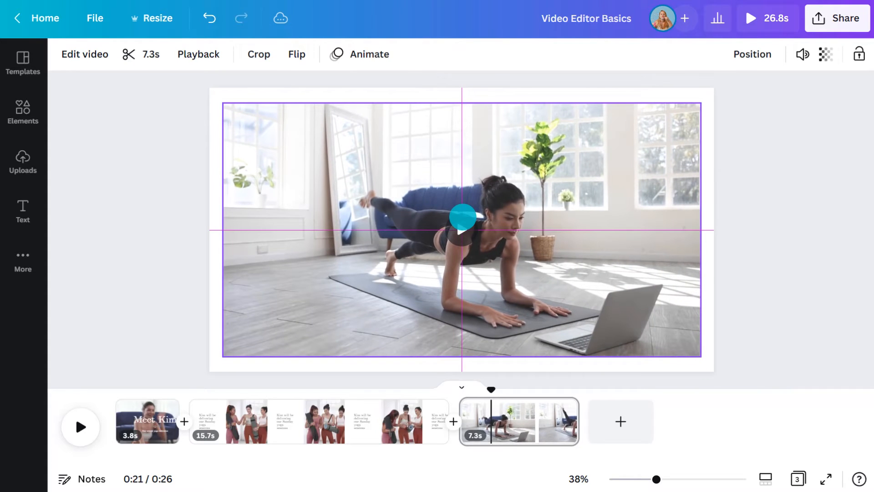
Add captions, a blank closing page, and a placeholder text box.
{"action": "left_click", "coordinate": [461, 229]}
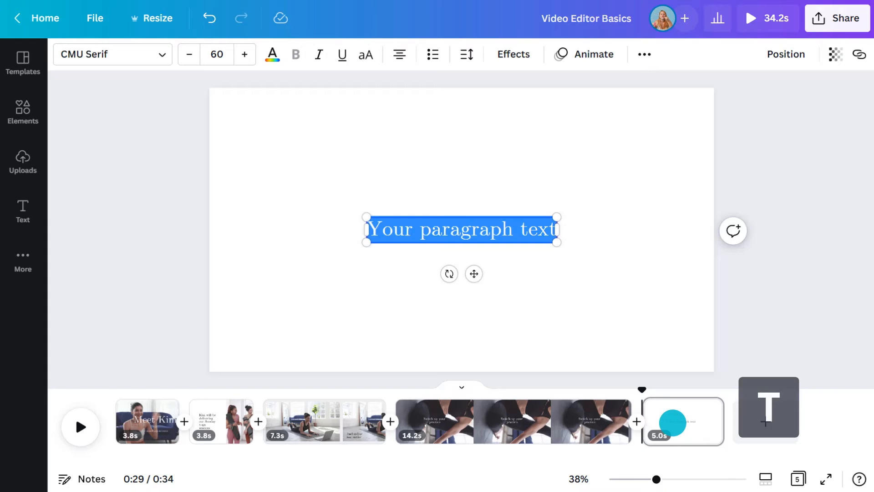
Write 'Sign up to Kim's classes today' and place the lotus graphic on the closing scene.
{"action": "type", "text": "Sign up to Kim's classes today"}
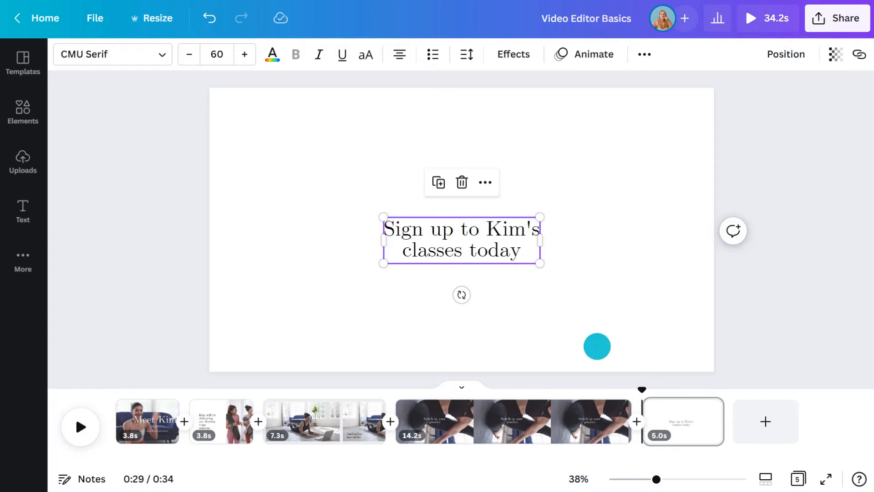
{"action": "left_click_drag", "start_coordinate": [461, 240], "coordinate": [461, 303]}
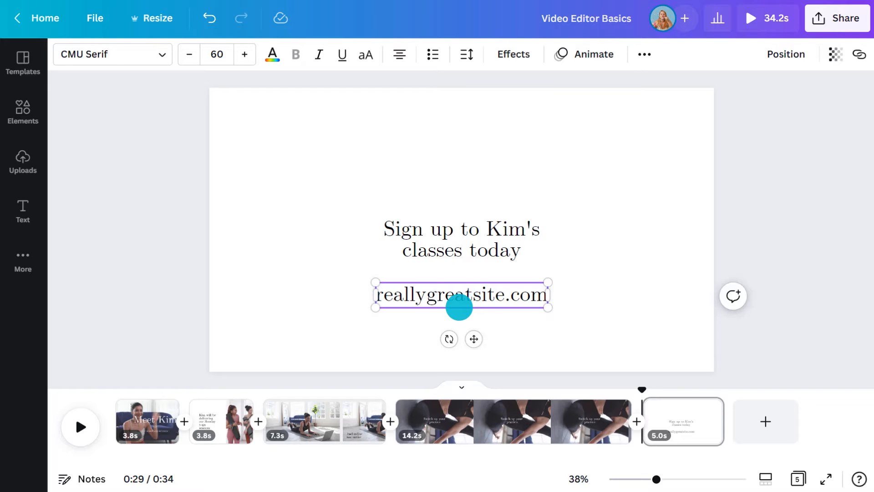
{"action": "left_click", "coordinate": [147, 420]}
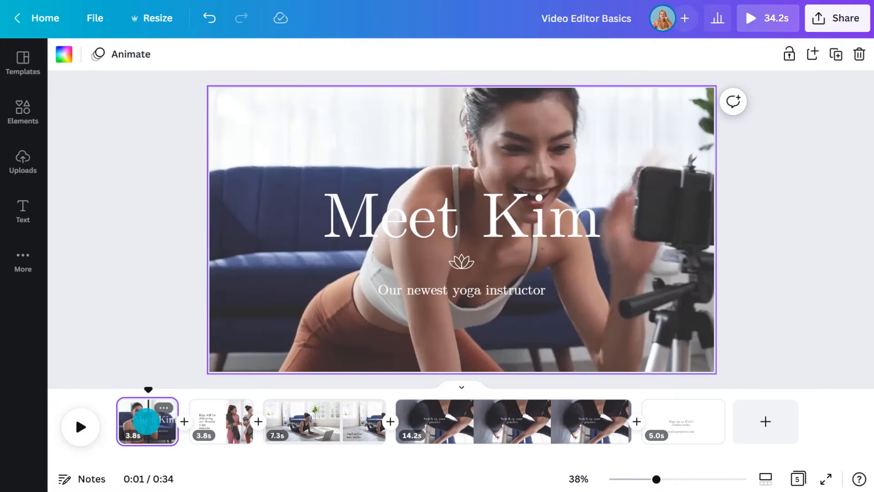
{"action": "left_click", "coordinate": [682, 421]}
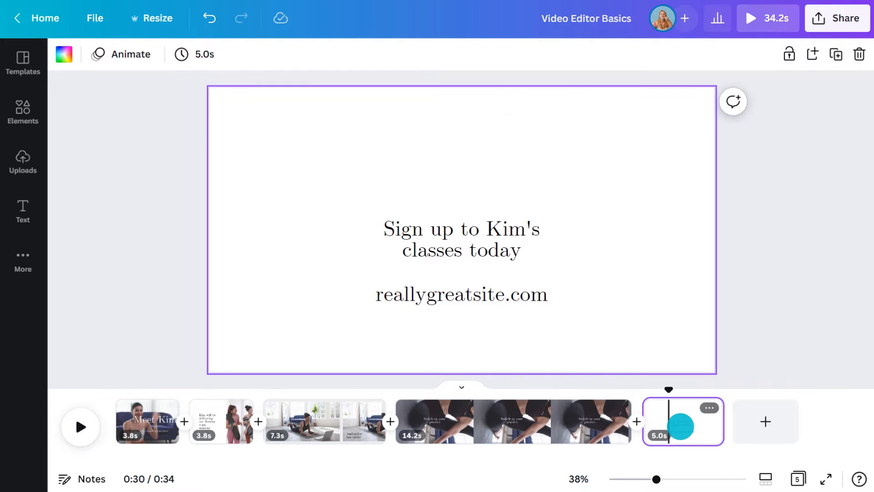
{"action": "left_click", "coordinate": [461, 264]}
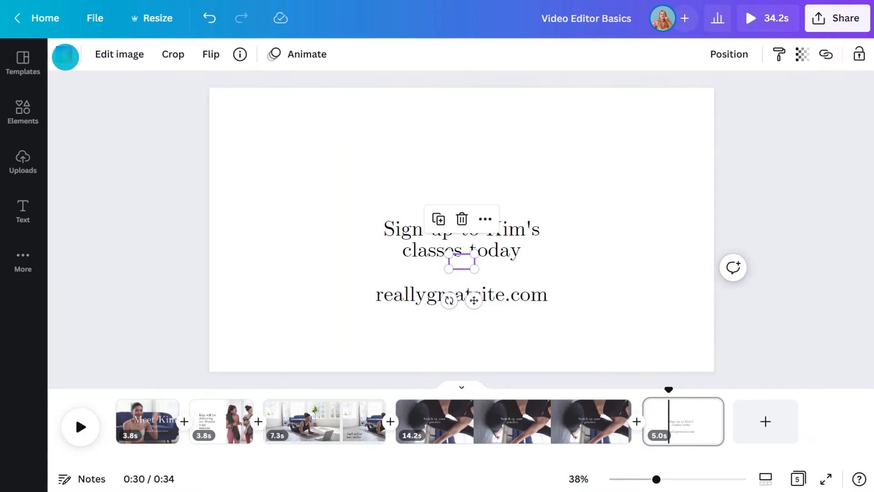
{"action": "left_click", "coordinate": [461, 240]}
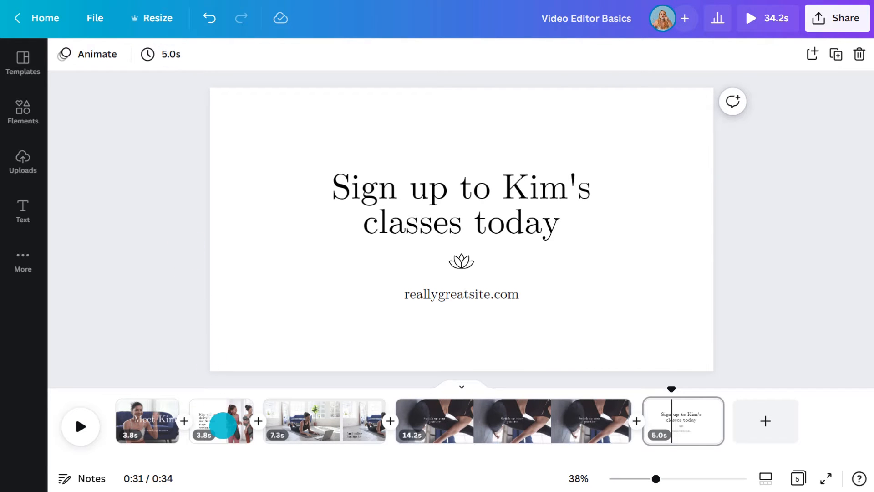
Apply the Typewriter animation to the 'Kim will be delivering our Sunday yoga sessions' caption.
{"action": "left_click", "coordinate": [221, 421]}
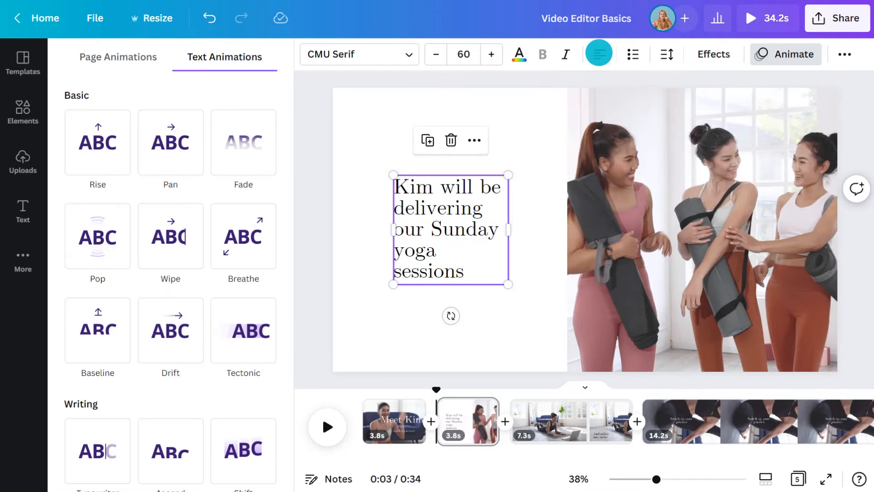
{"action": "left_click", "coordinate": [97, 236]}
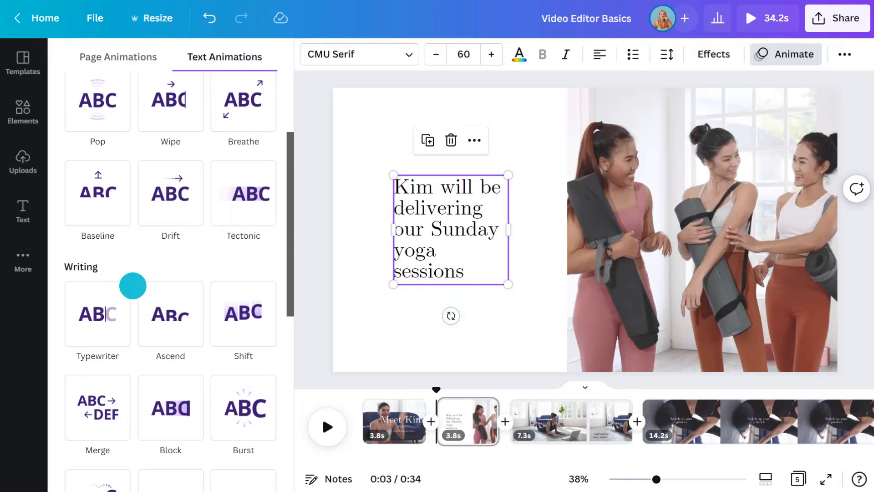
{"action": "left_click", "coordinate": [97, 314]}
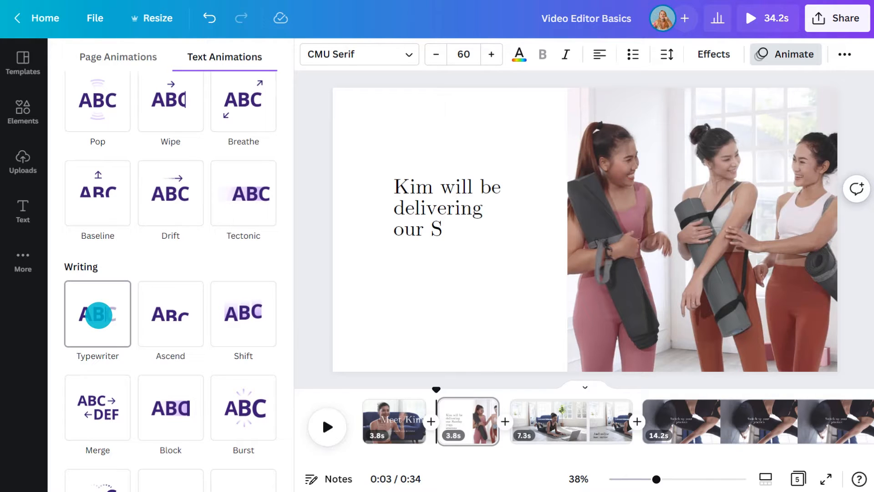
{"action": "left_click", "coordinate": [97, 313]}
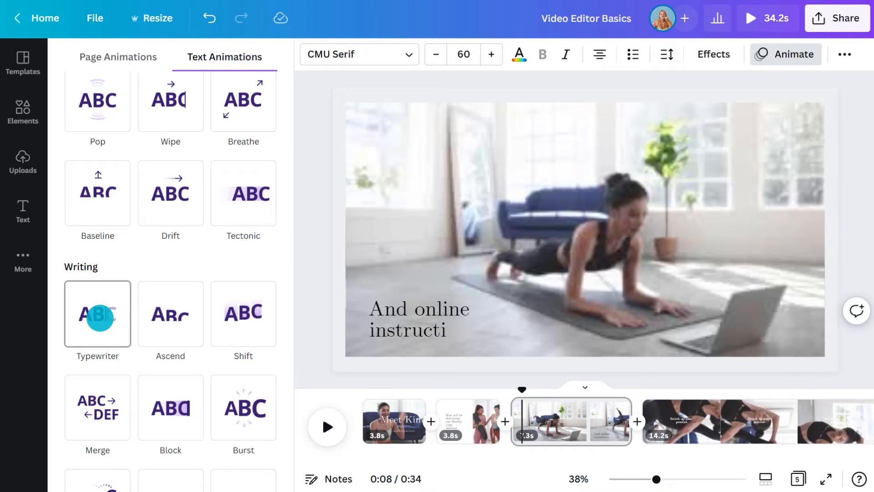
{"action": "left_click", "coordinate": [97, 314]}
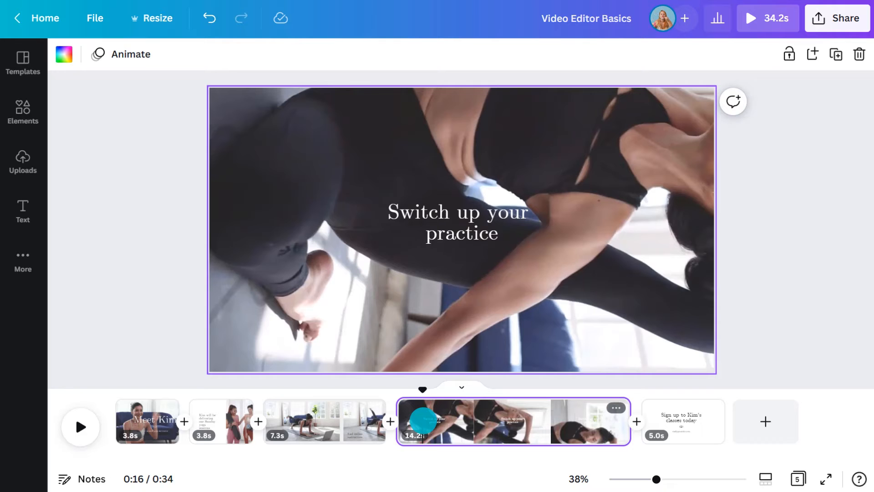
Give the 'Switch up your practice' text a Pan animation and trim its clip to 4.8 seconds.
{"action": "left_click", "coordinate": [457, 222]}
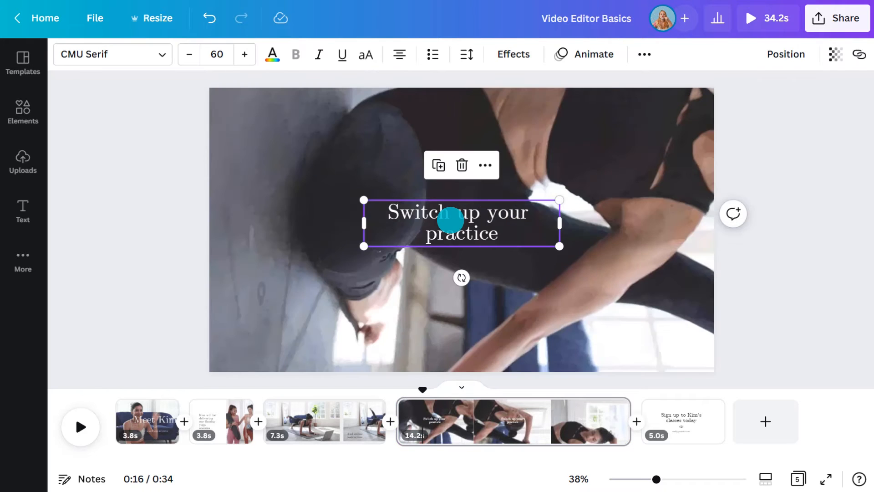
{"action": "left_click", "coordinate": [585, 54]}
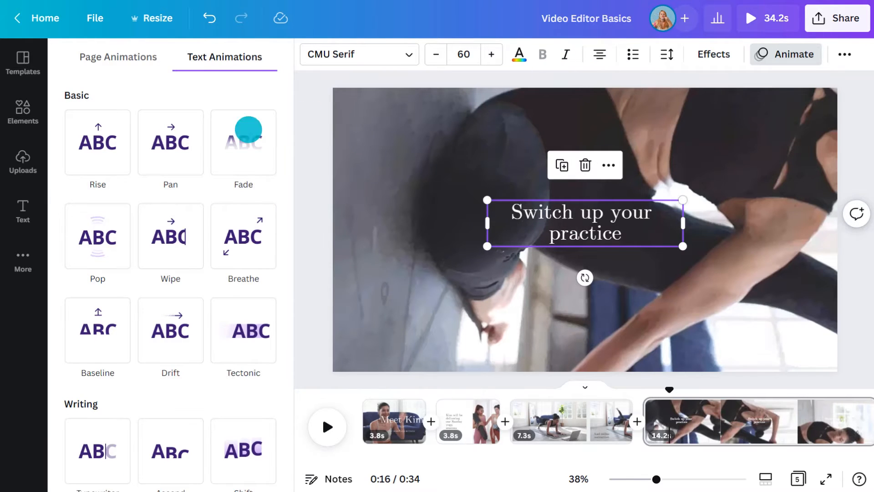
{"action": "left_click", "coordinate": [170, 143]}
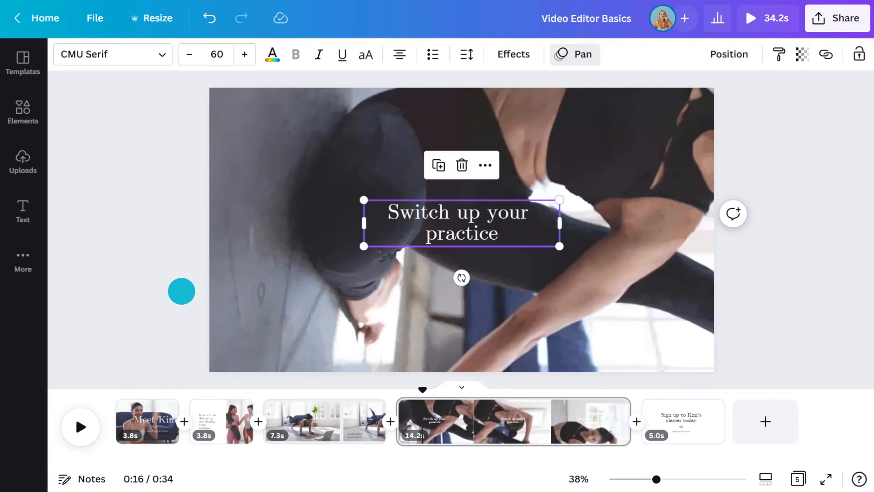
{"action": "left_click_drag", "start_coordinate": [182, 291], "coordinate": [209, 298]}
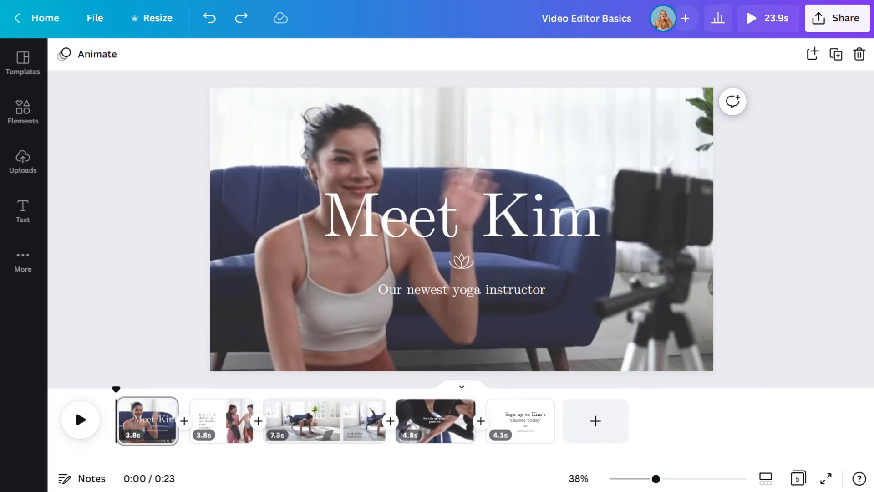
Search the audio library for 'relax' music to run beneath all five scenes.
{"action": "left_click", "coordinate": [23, 259]}
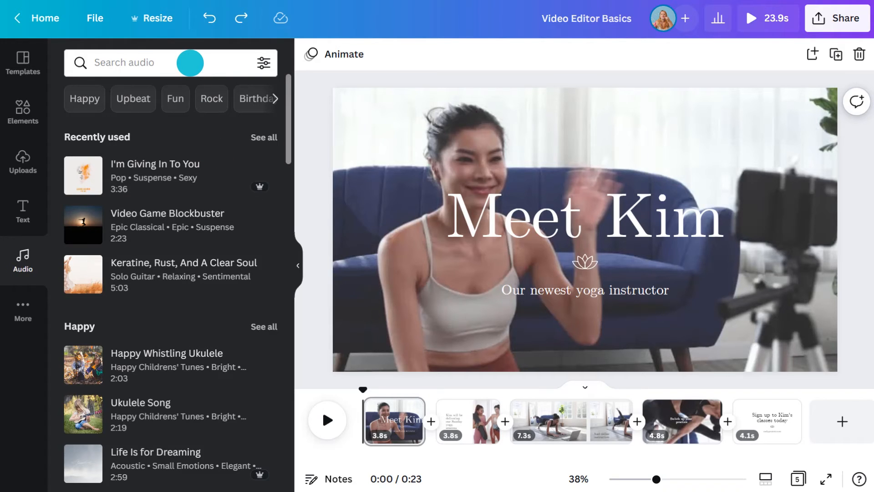
{"action": "left_click", "coordinate": [264, 62]}
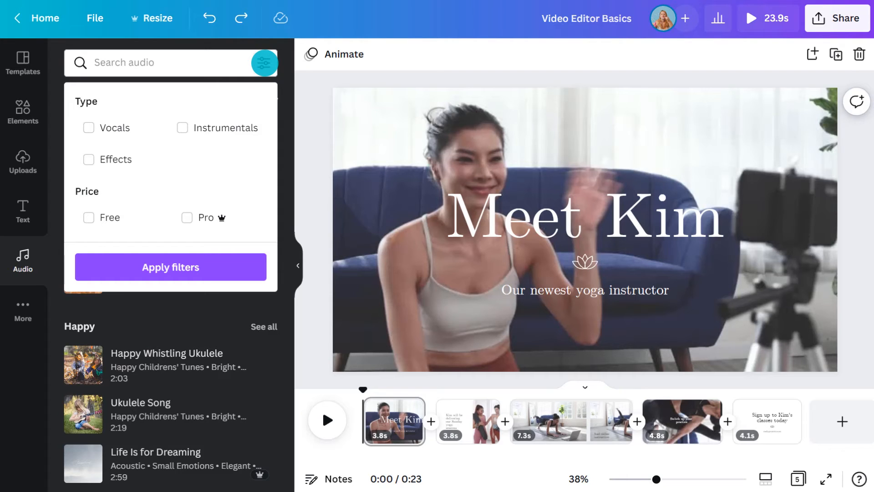
{"action": "left_click", "coordinate": [264, 63]}
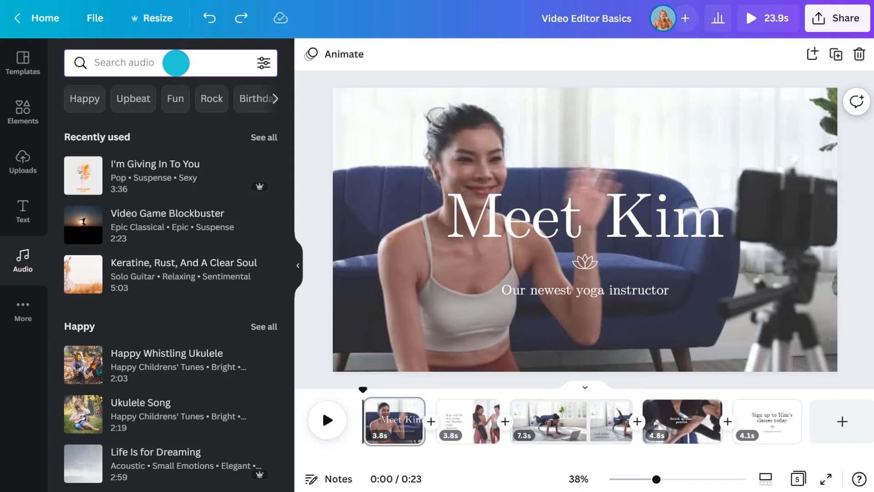
{"action": "type", "text": "relax"}
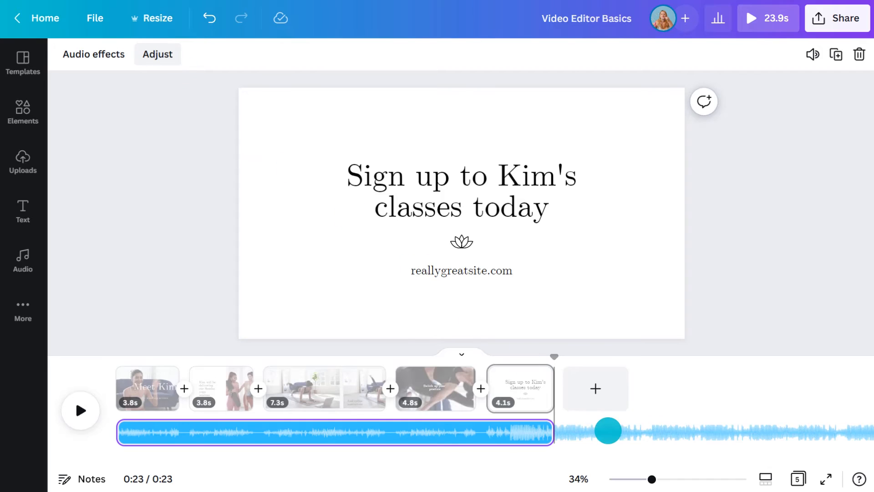
Select the soundtrack and adjust its Fade in and Fade out sliders.
{"action": "left_click_drag", "start_coordinate": [608, 429], "coordinate": [627, 430]}
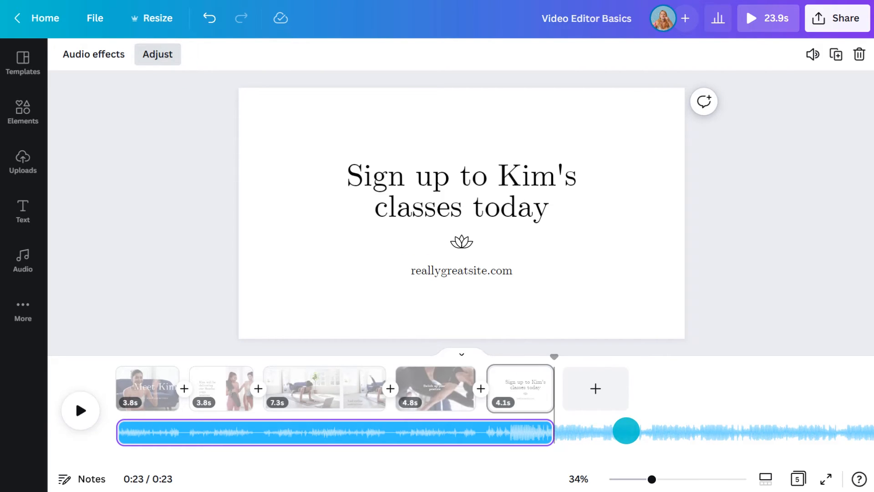
{"action": "left_click", "coordinate": [94, 54]}
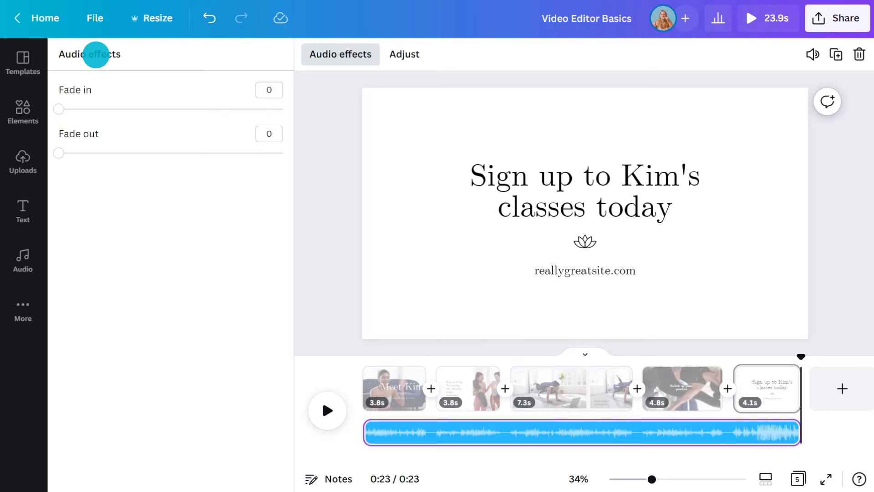
{"action": "left_click_drag", "start_coordinate": [58, 154], "coordinate": [192, 154]}
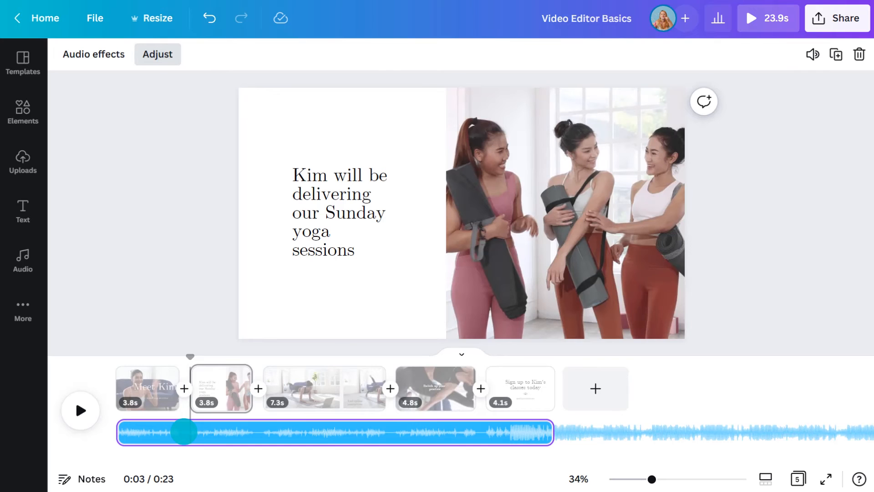
Shift the music to a different song section so beats match cuts, and lower volume to 31.
{"action": "left_click_drag", "start_coordinate": [184, 431], "coordinate": [262, 433]}
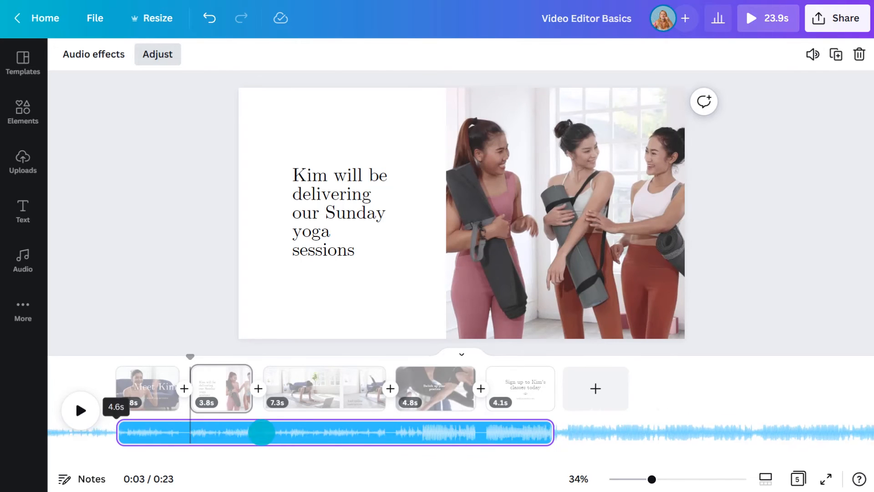
{"action": "left_click_drag", "start_coordinate": [262, 432], "coordinate": [226, 433]}
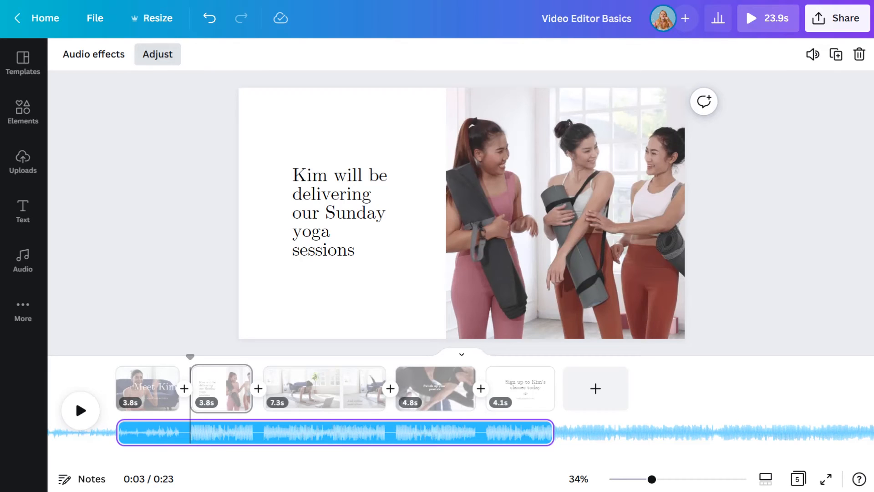
{"action": "left_click", "coordinate": [812, 55]}
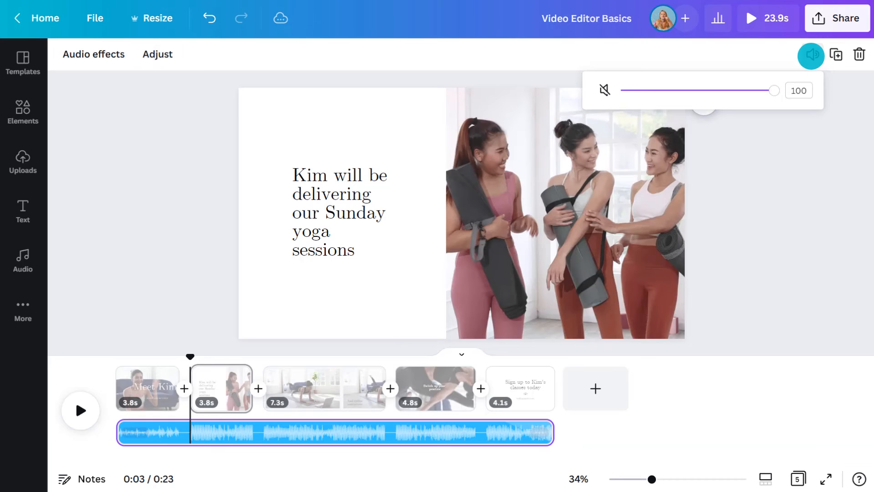
{"action": "left_click_drag", "start_coordinate": [775, 90], "coordinate": [666, 90]}
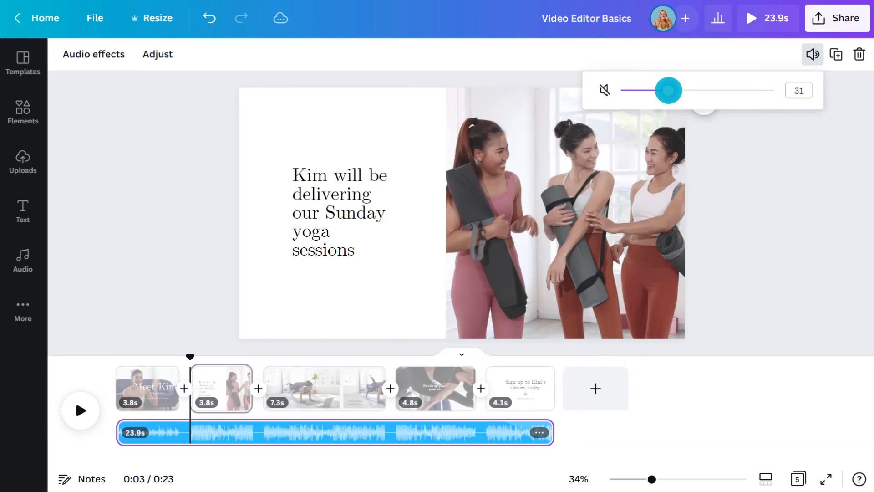
{"action": "left_click_drag", "start_coordinate": [666, 91], "coordinate": [772, 90]}
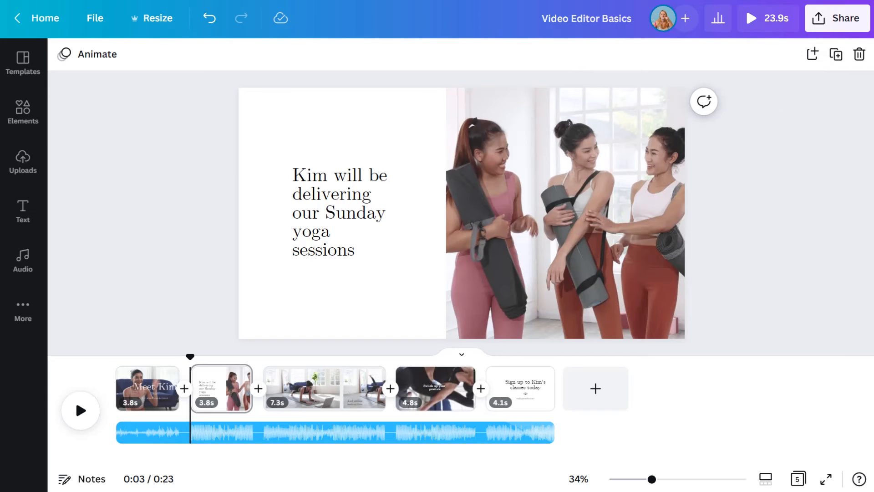
{"action": "left_click", "coordinate": [80, 411]}
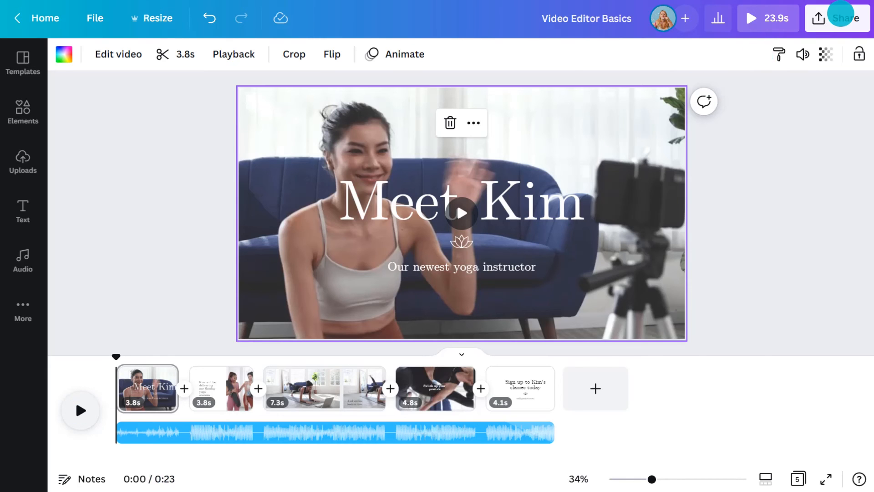
Download all five pages as an MP4 video and close the Share panel.
{"action": "left_click", "coordinate": [841, 17]}
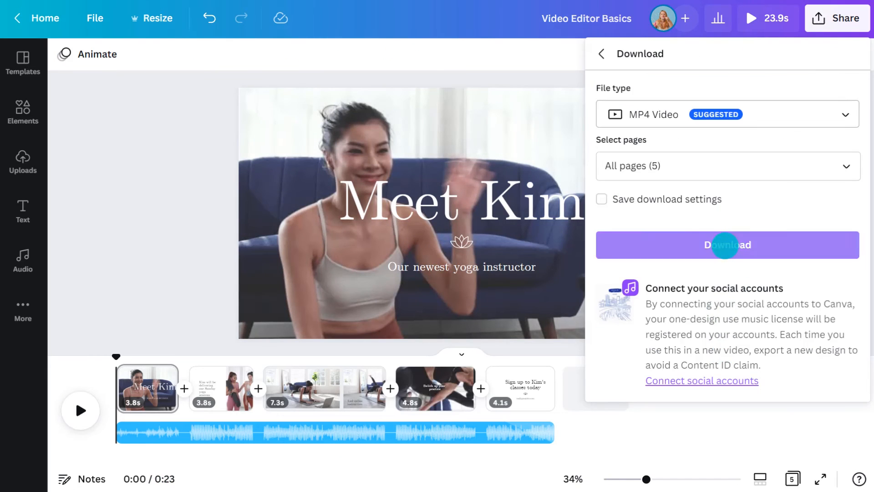
{"action": "left_click", "coordinate": [728, 245]}
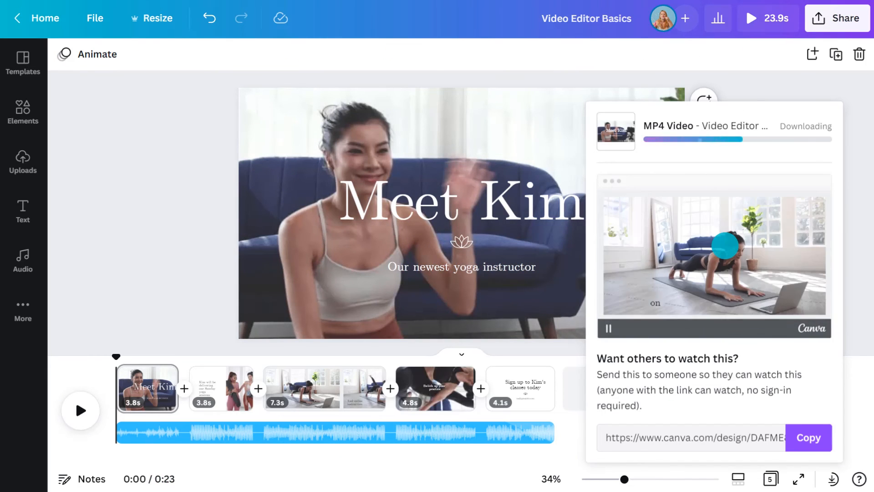
{"action": "left_click", "coordinate": [844, 18]}
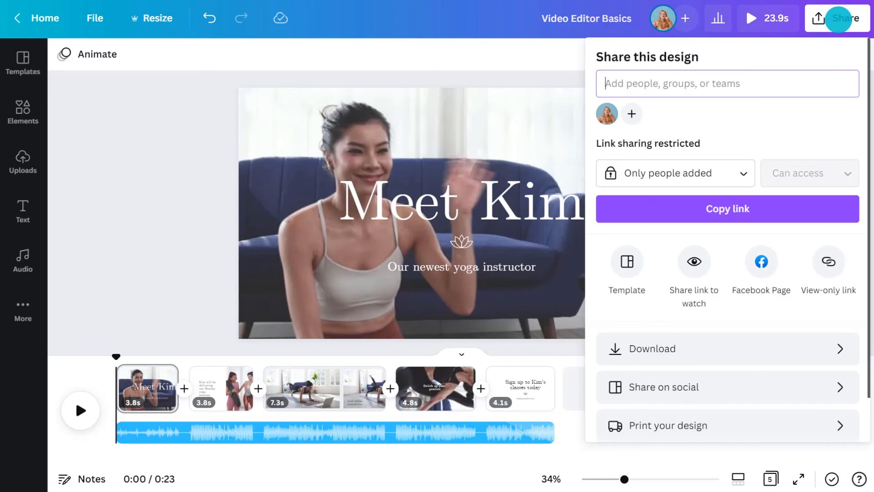
{"action": "left_click", "coordinate": [664, 387]}
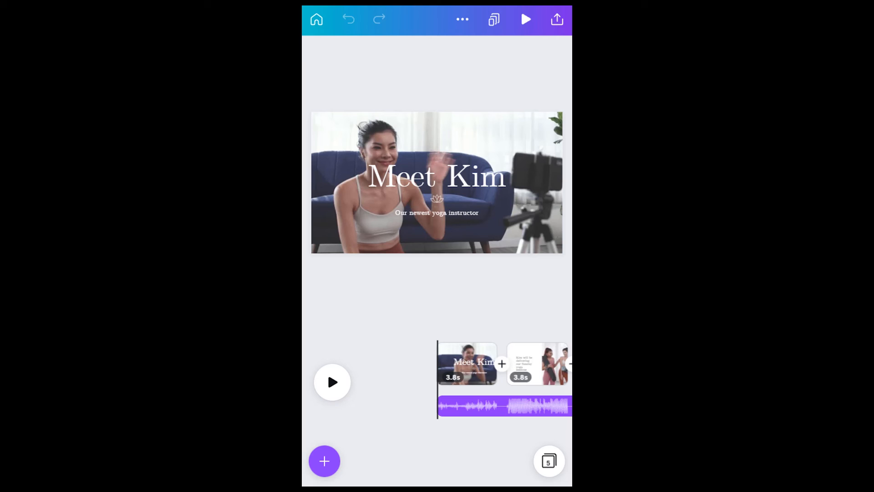
In the mobile app, select the Meet Kim clip and browse Templates, then Elements.
{"action": "left_click", "coordinate": [437, 182]}
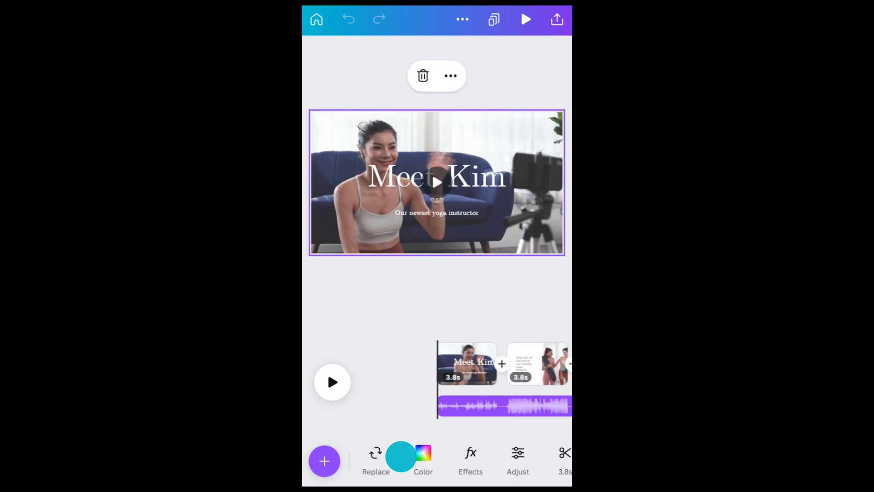
{"action": "left_click", "coordinate": [324, 460]}
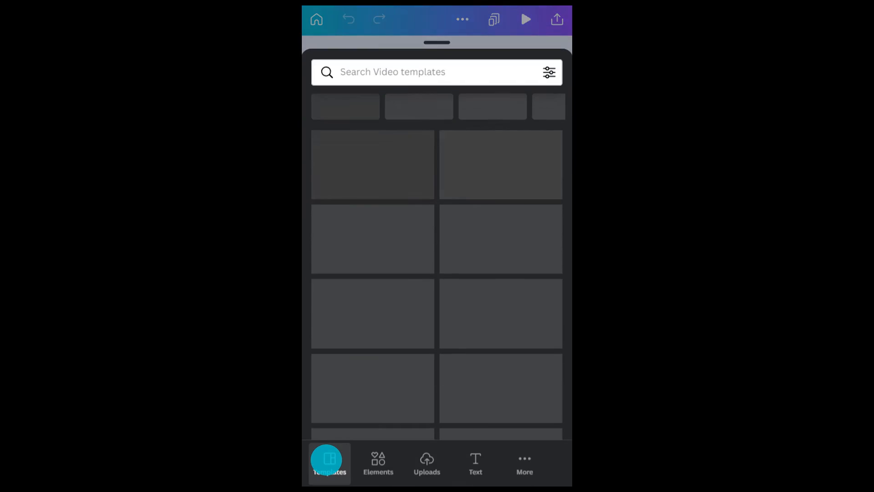
{"action": "left_click", "coordinate": [378, 463]}
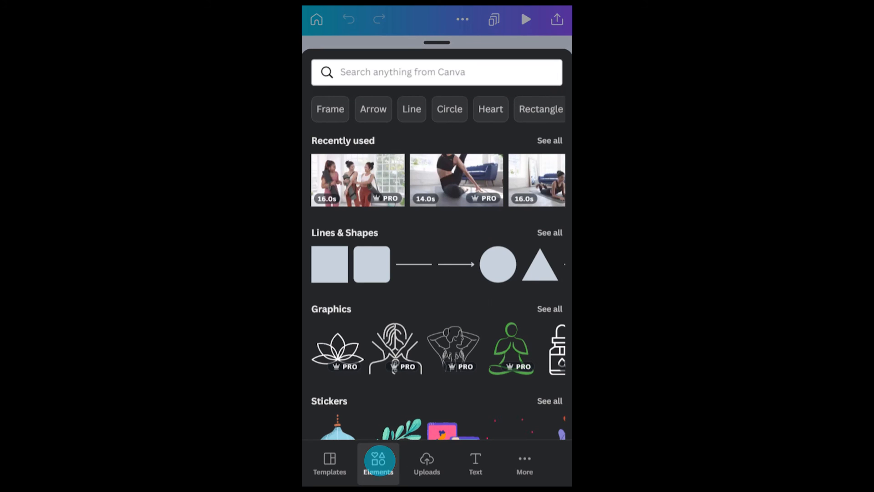